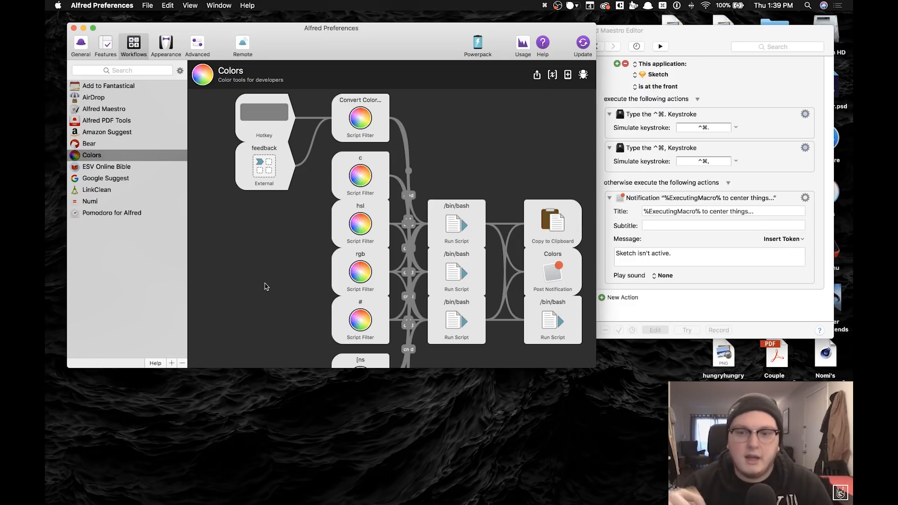
mouse_move(473, 101)
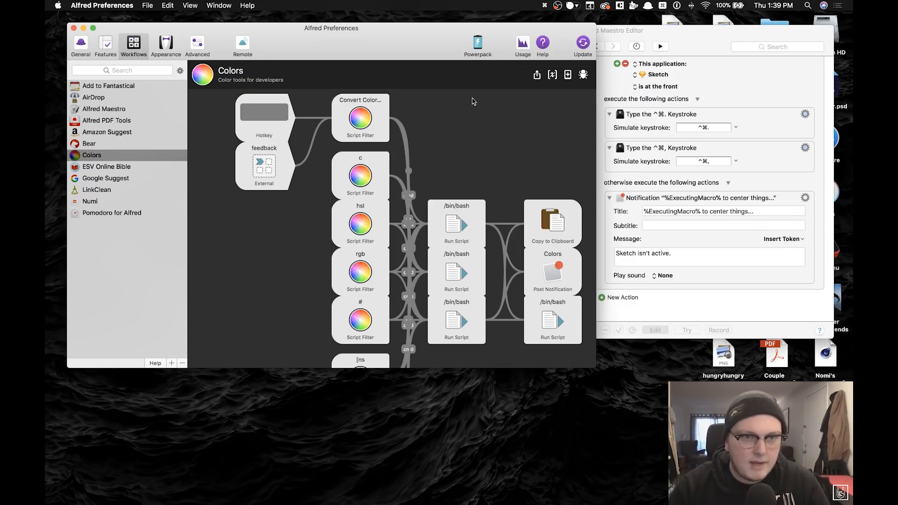
Look up #89CEF7 in Alfred's Colors workflow and copy its hex result.
key(cmd+space)
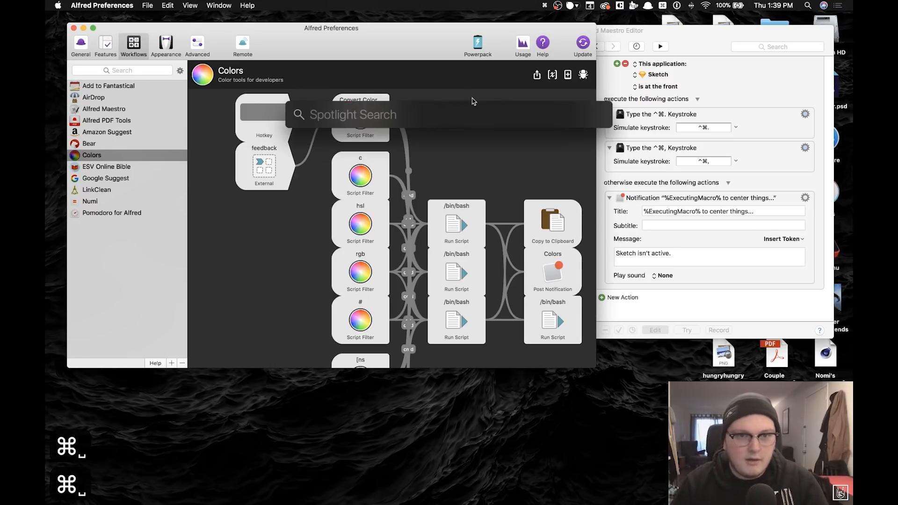
key(Escape)
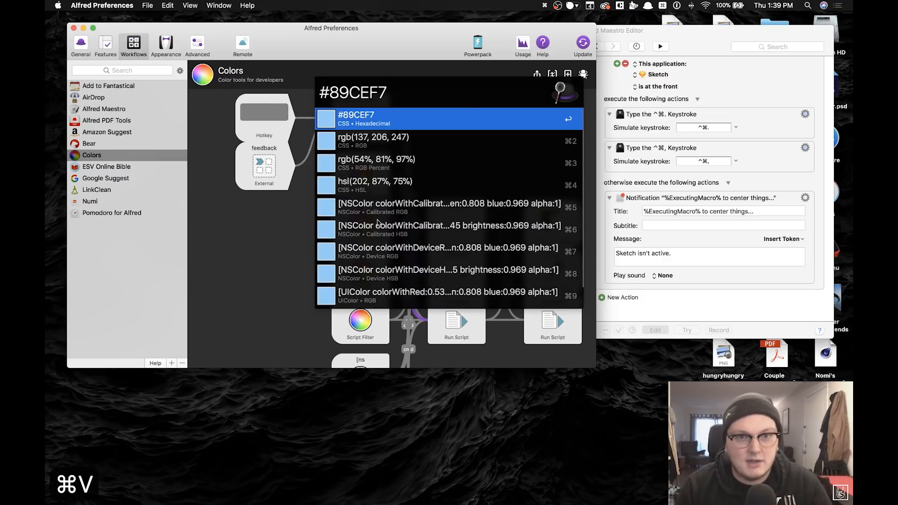
key(Down)
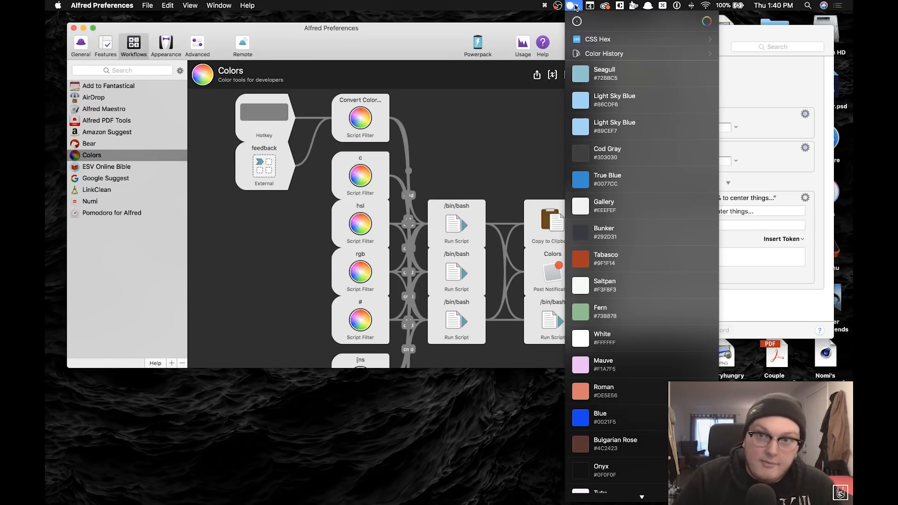
Pick the Light Sky Blue entry from Sip's colour history.
scroll(down, 3)
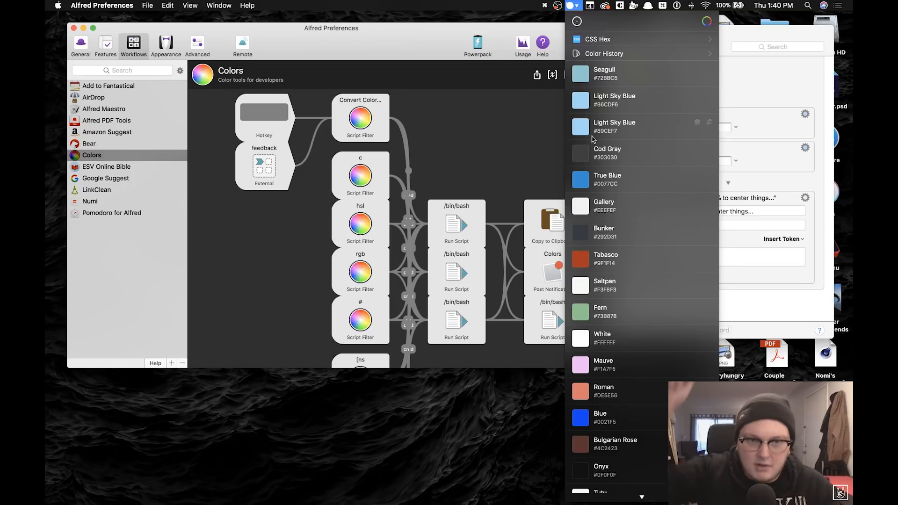
click(604, 54)
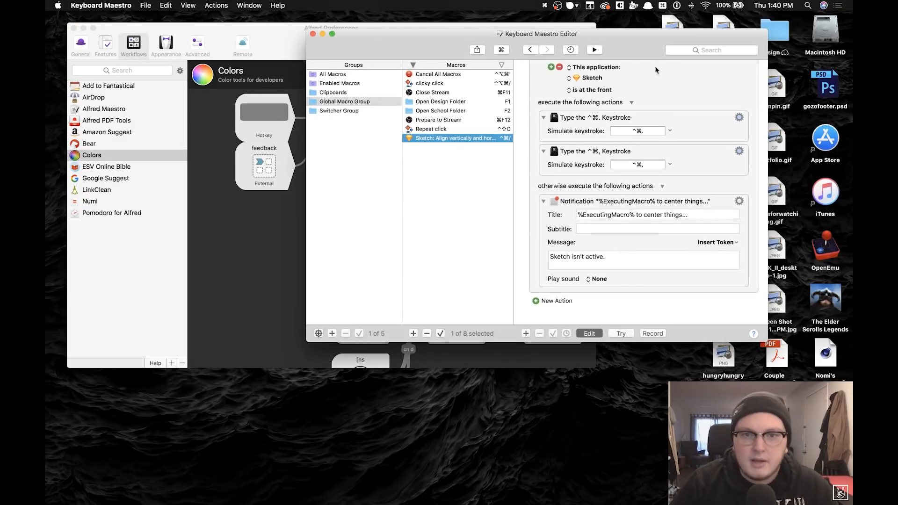
mouse_move(646, 103)
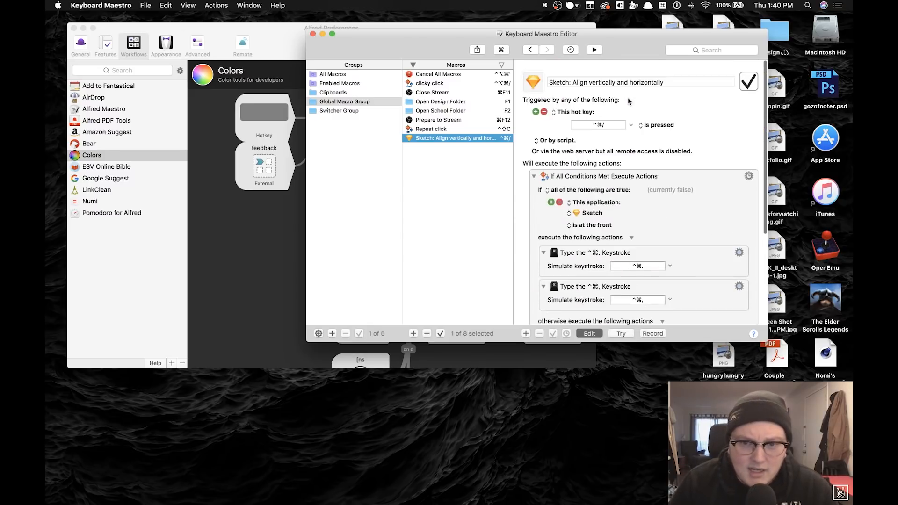
scroll(down, 3)
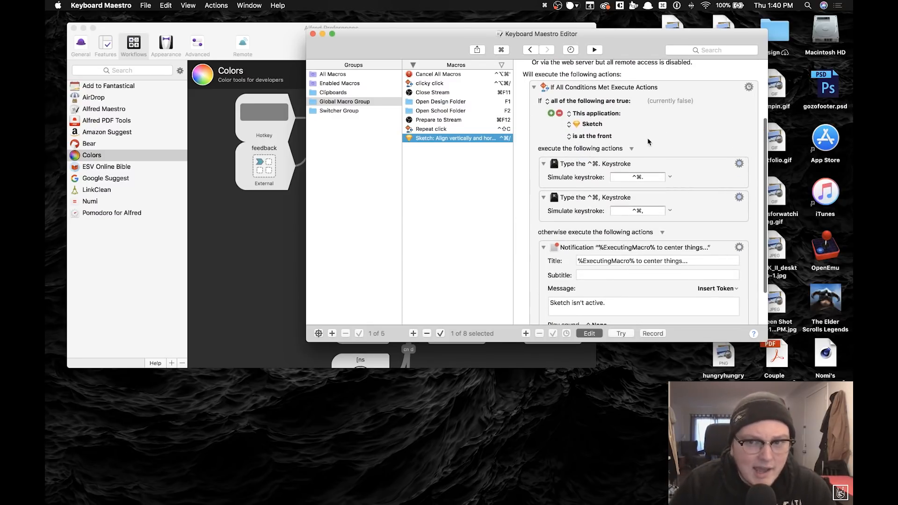
scroll(down, 3)
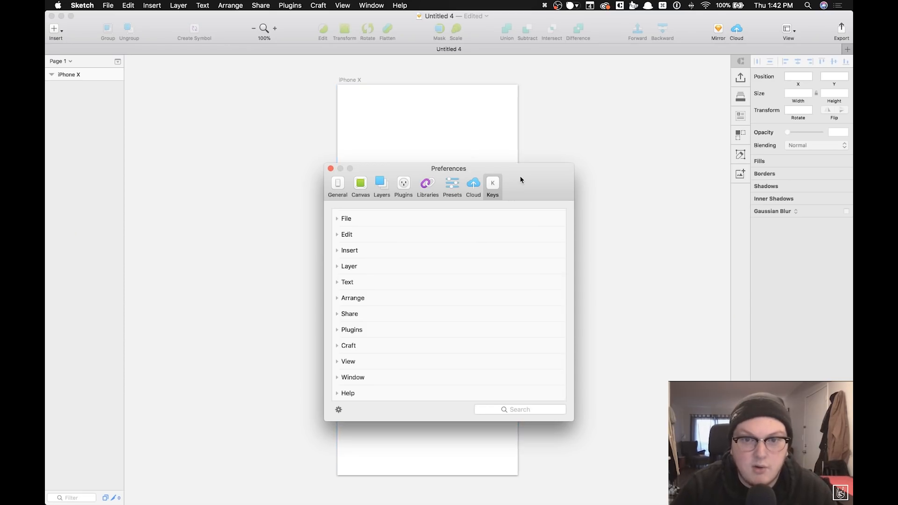
Review the Sketch shortcut group in Preferences > Keys, then close the window.
drag(448, 168, 438, 153)
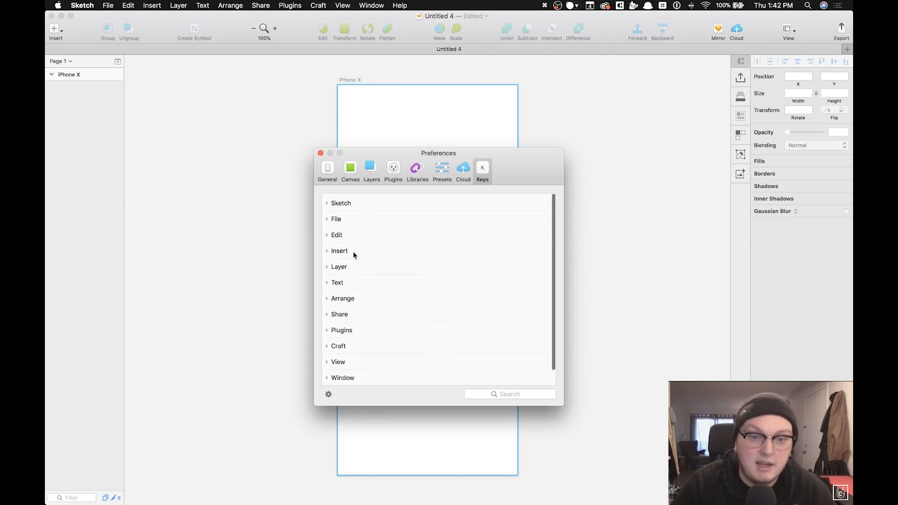
click(327, 203)
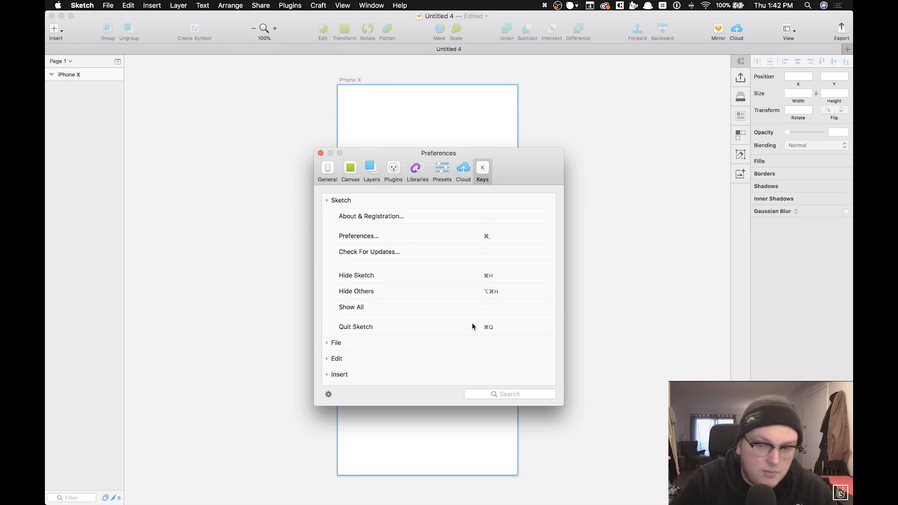
click(321, 153)
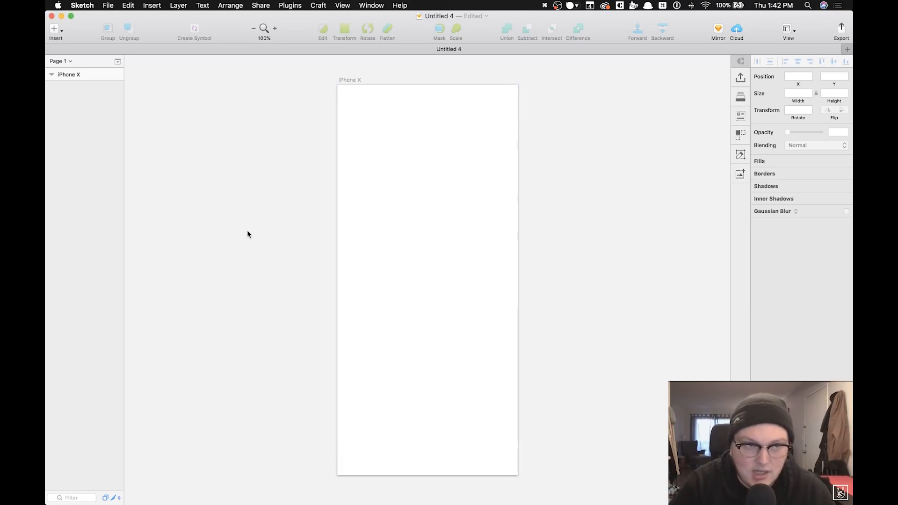
click(58, 4)
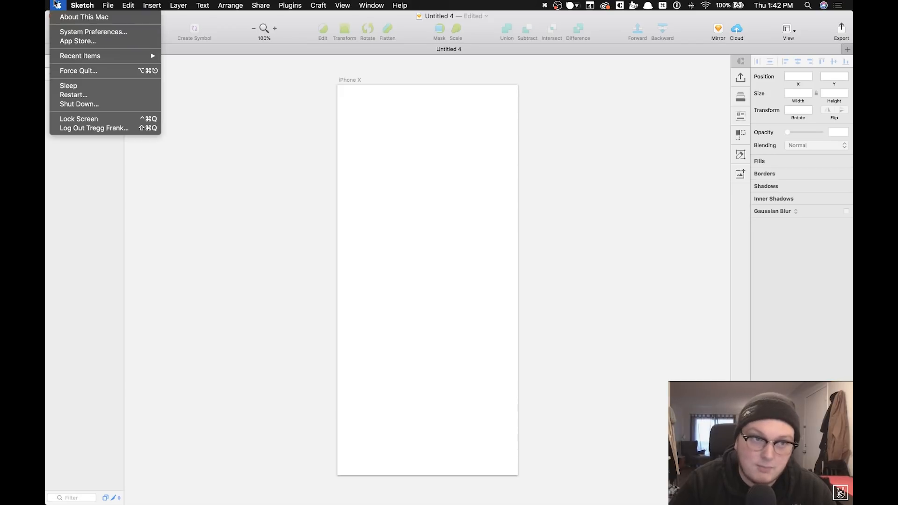
click(96, 32)
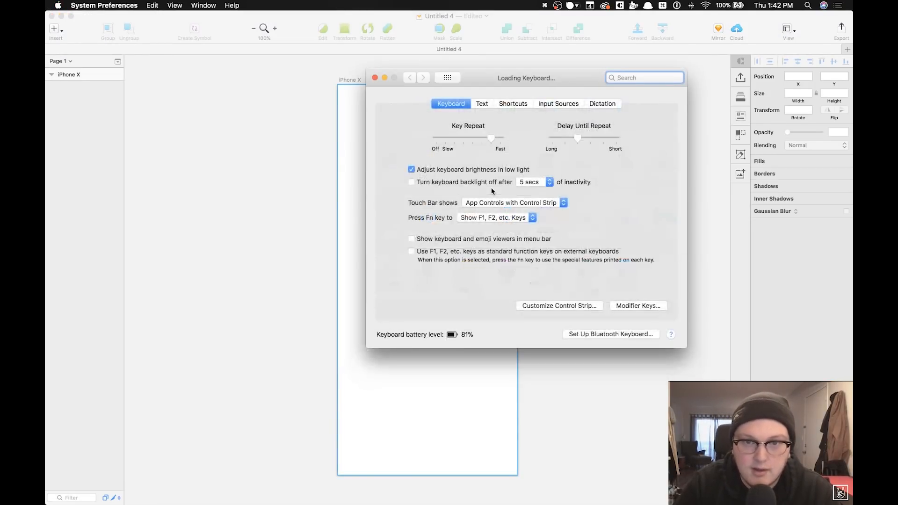
click(513, 103)
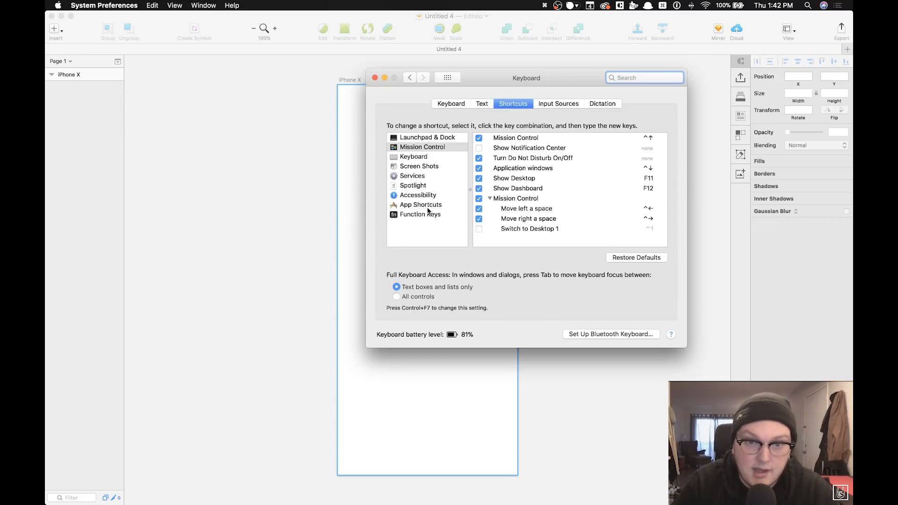
click(421, 204)
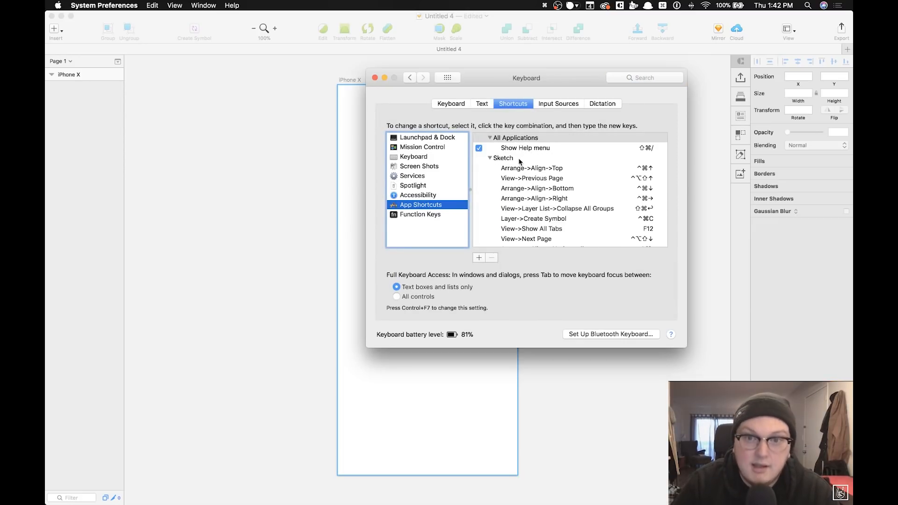
scroll(down, 3)
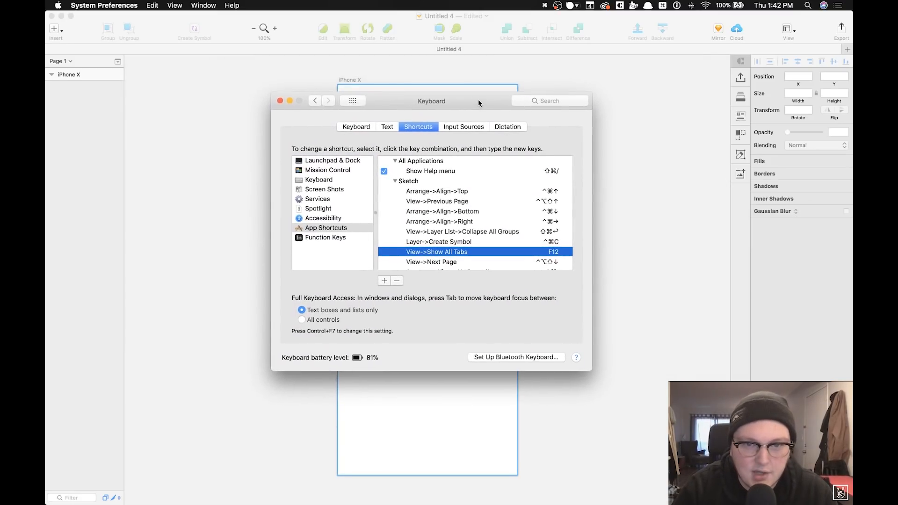
click(437, 191)
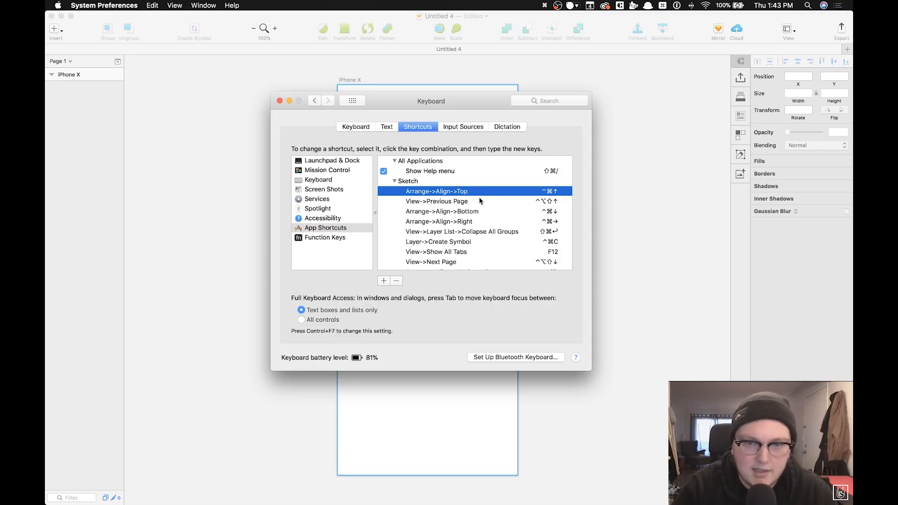
click(437, 201)
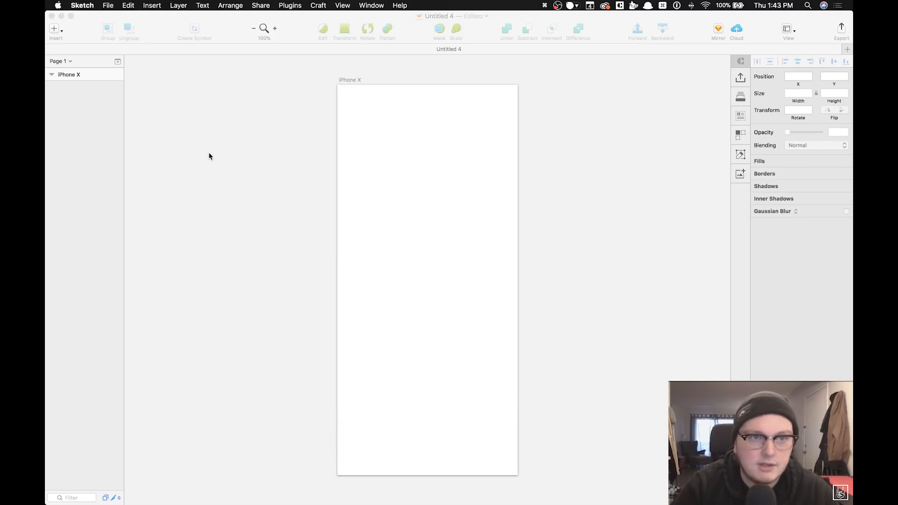
Show the Arrange > Align submenu with its alignment shortcuts.
click(230, 5)
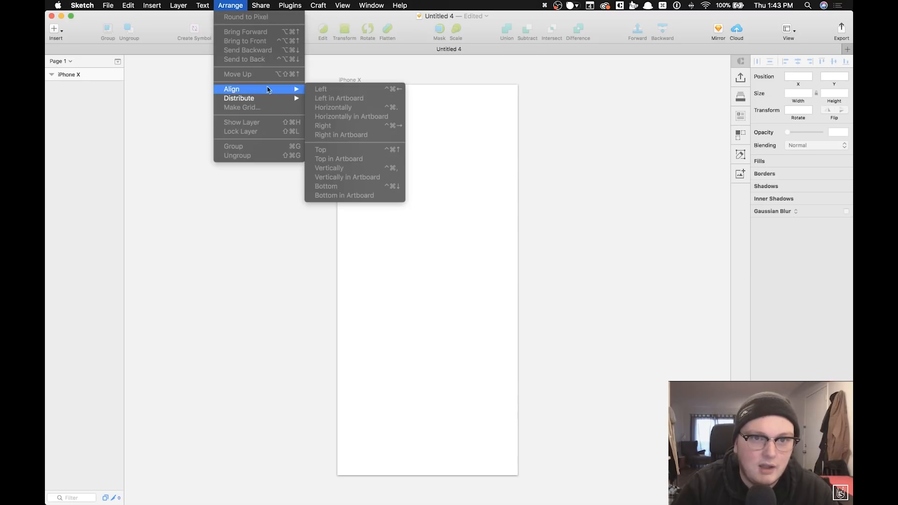
mouse_move(374, 136)
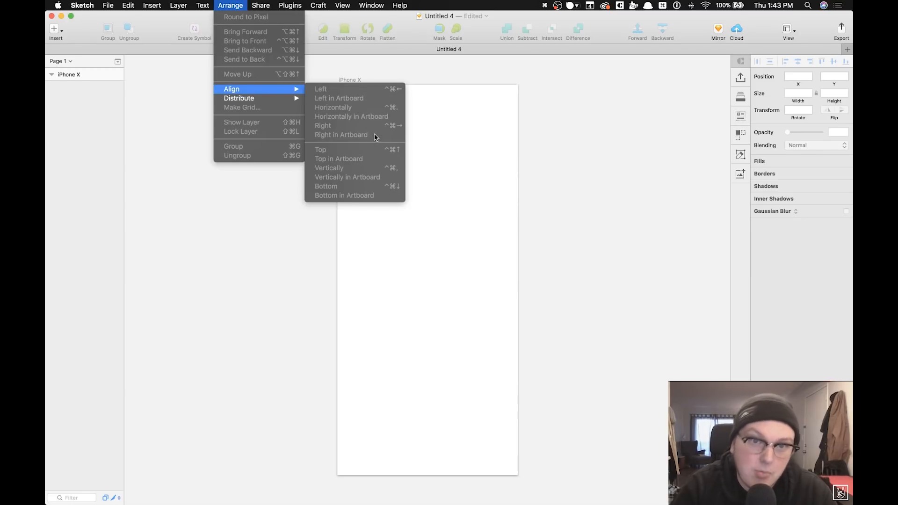
mouse_move(312, 131)
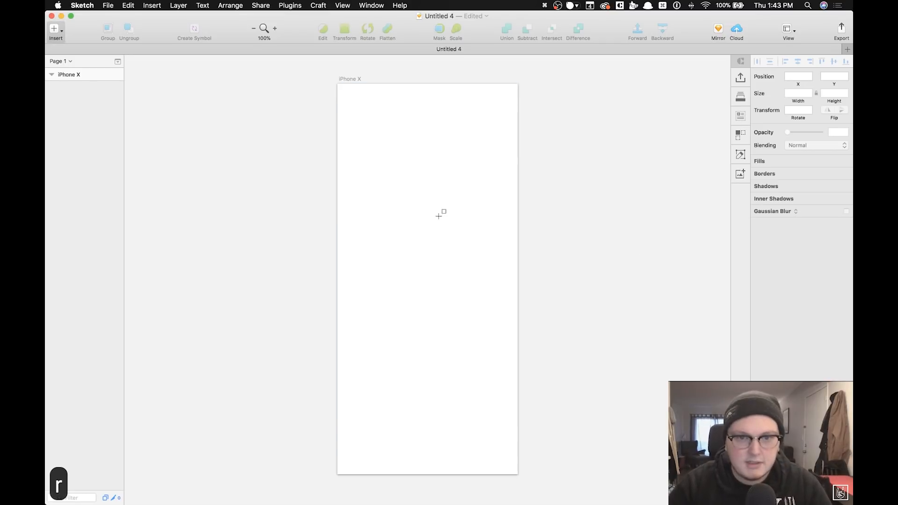
Draw a grey 200 × 200 square rectangle on the iPhone X artboard.
drag(376, 233, 450, 312)
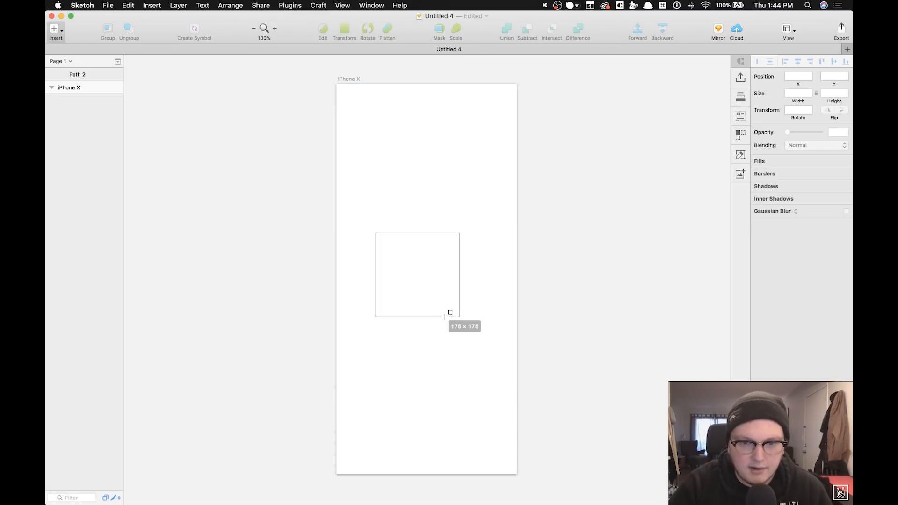
drag(451, 315, 464, 321)
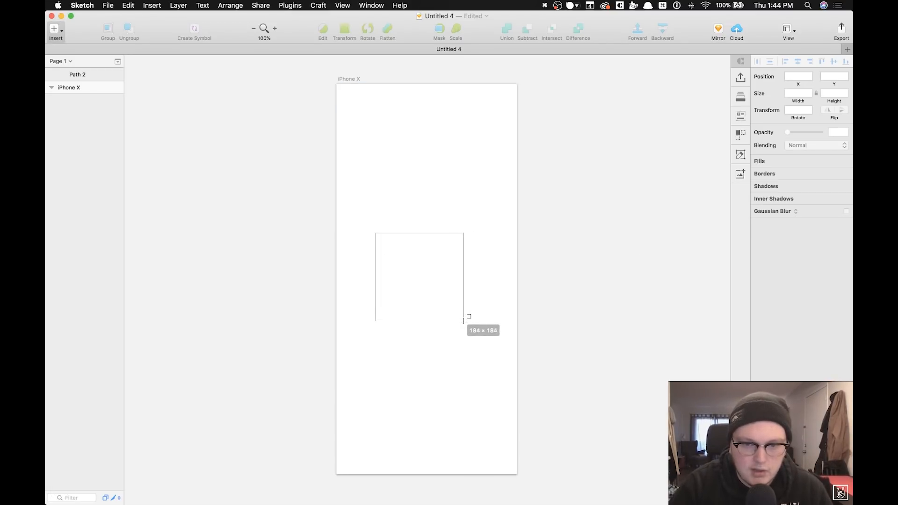
drag(464, 321, 471, 328)
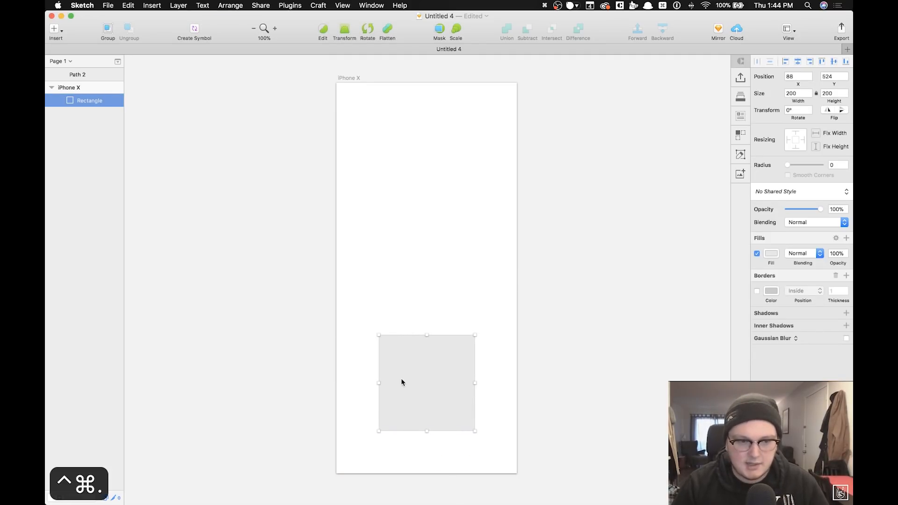
Move the grey rectangle before centring it with the Keyboard Maestro align macro.
drag(426, 383, 390, 350)
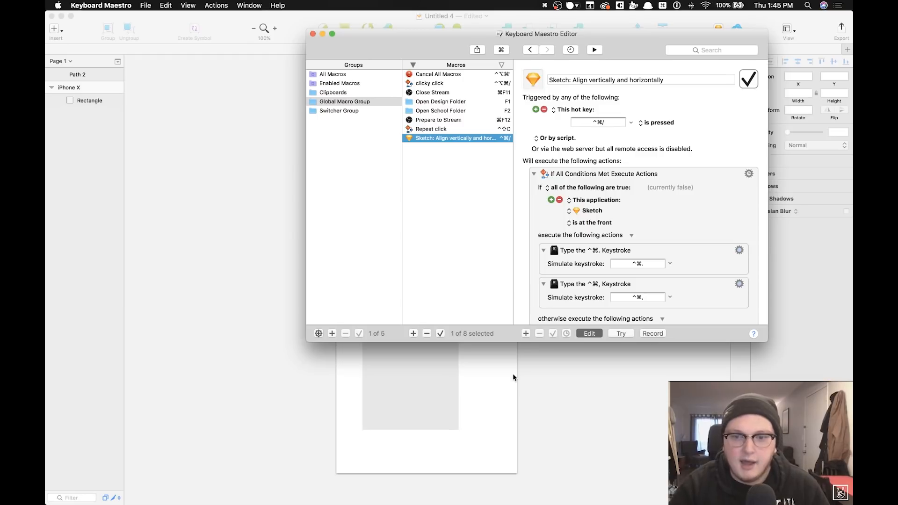
mouse_move(631, 400)
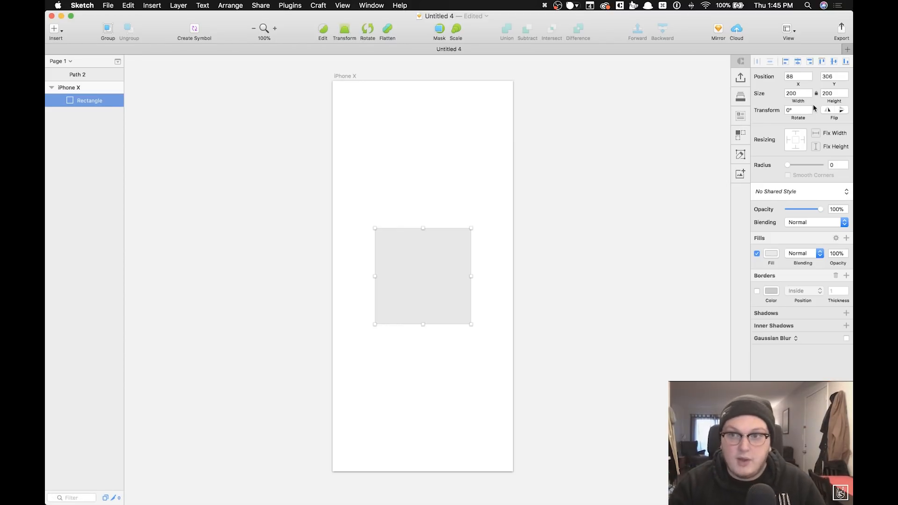
mouse_move(787, 160)
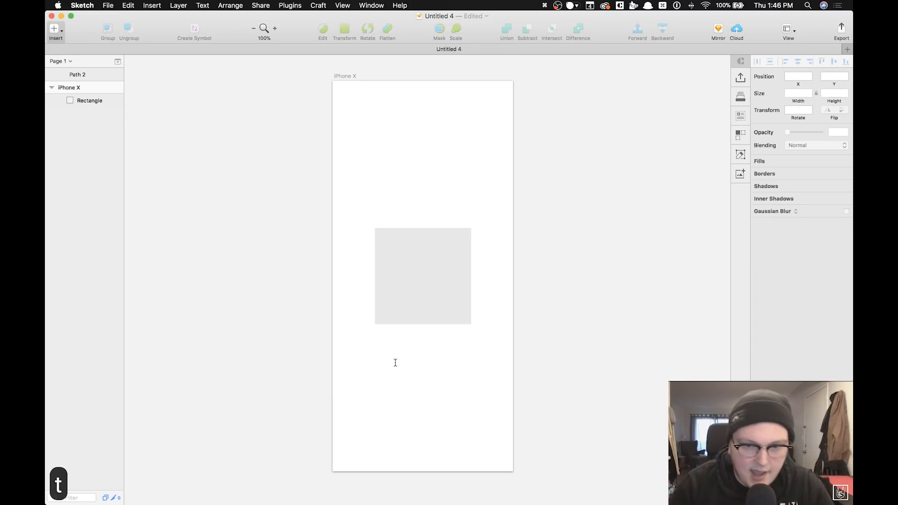
Add a 'Sweet text!' text layer and nudge it into the rectangle's top-left area.
click(396, 364)
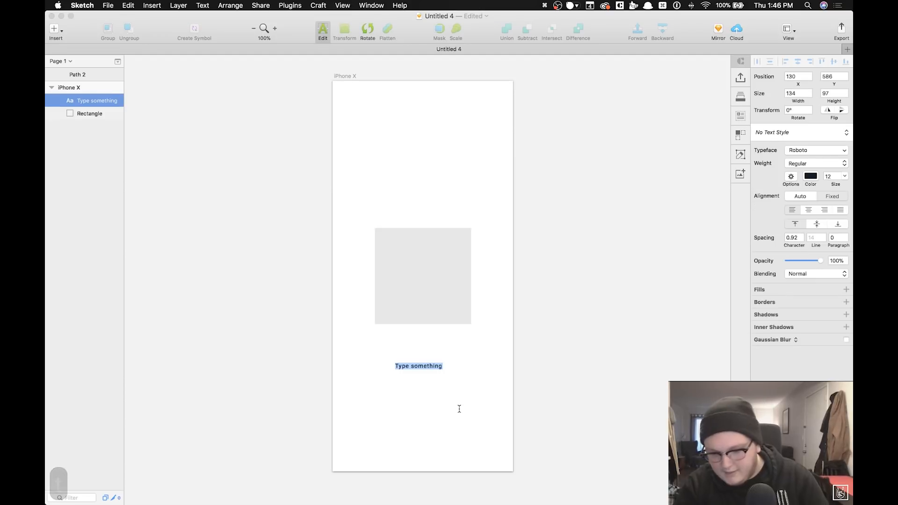
text(Sweet tes)
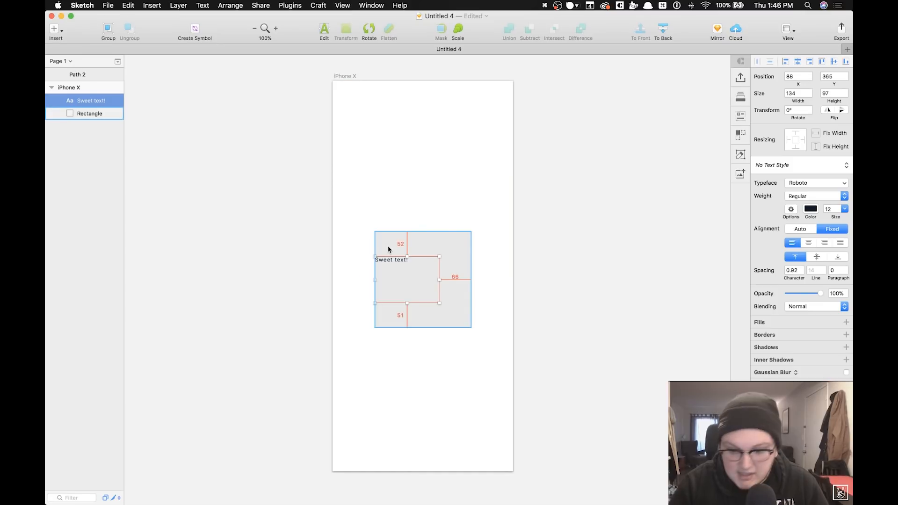
key(Right)
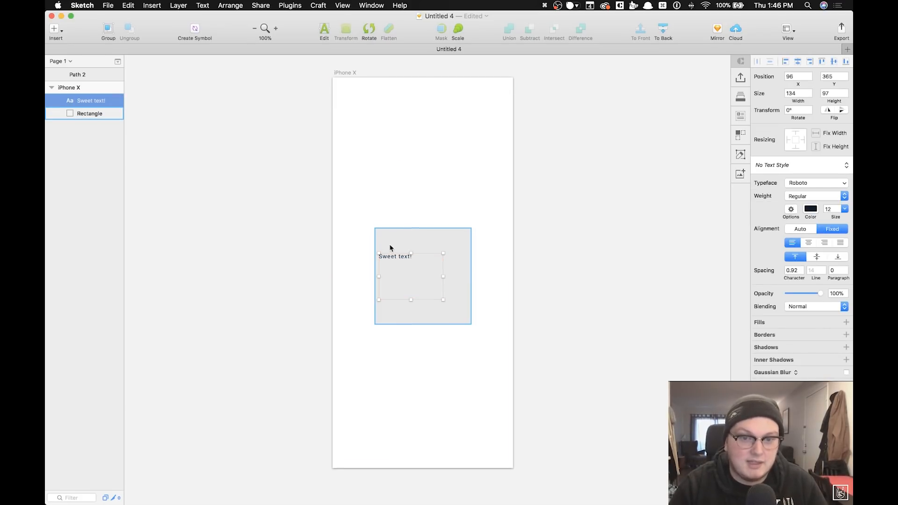
Switch to Page 2 and select the grey 92 × 92 circle.
click(86, 113)
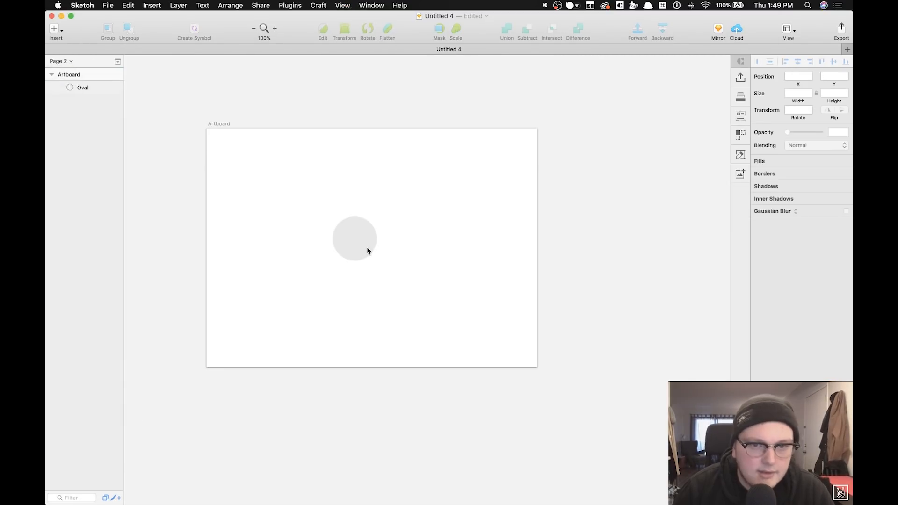
click(367, 249)
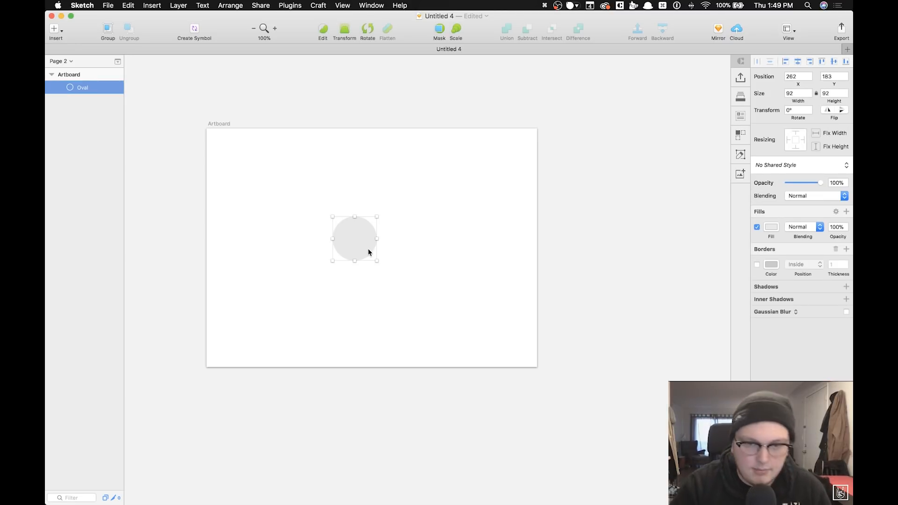
Convert the grey circle into a symbol named Oval.
click(194, 28)
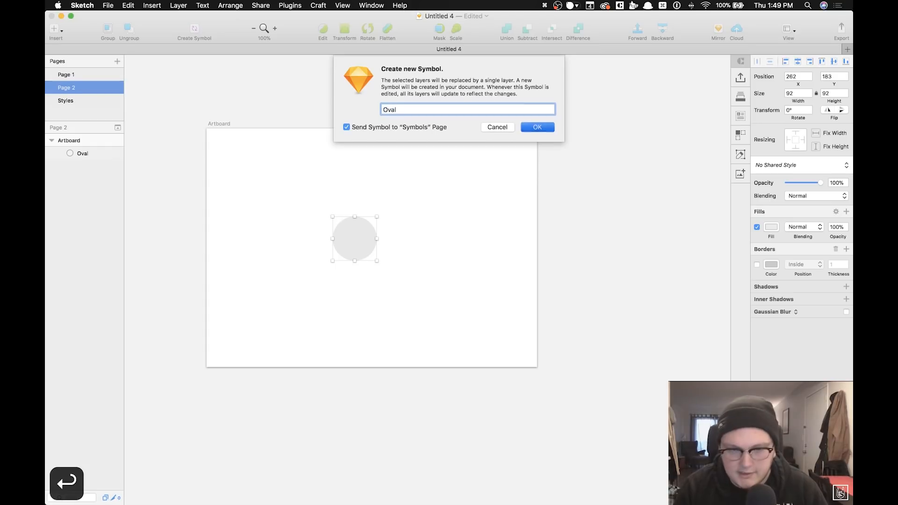
click(537, 127)
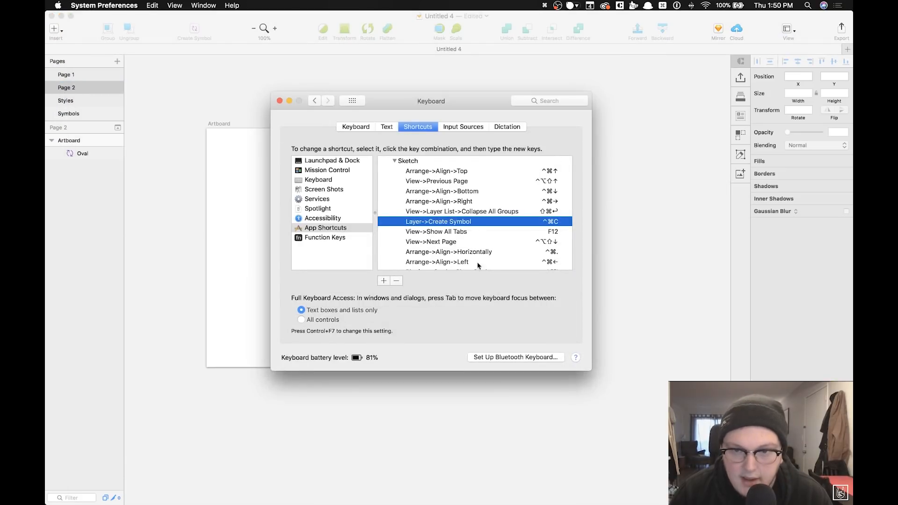
Review Sketch's app shortcuts in Keyboard settings, then recolour the copied square's fill green.
scroll(down, 3)
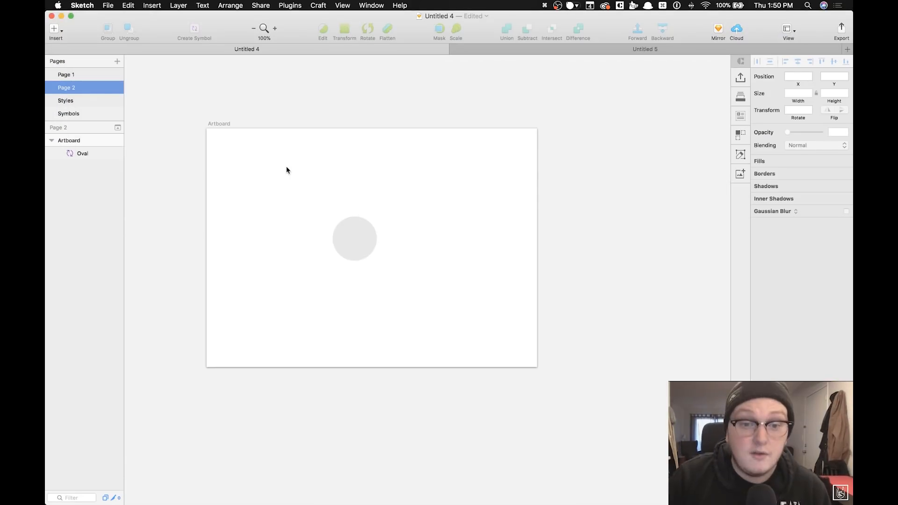
click(343, 4)
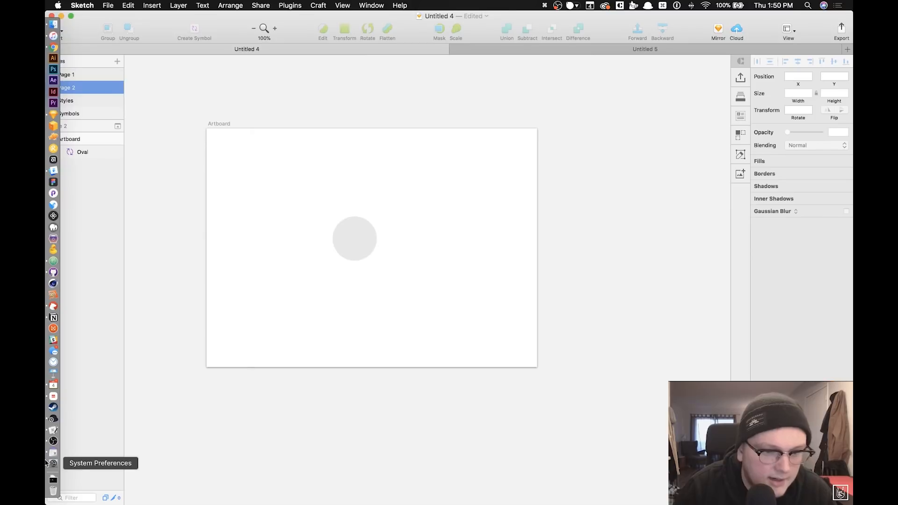
click(45, 463)
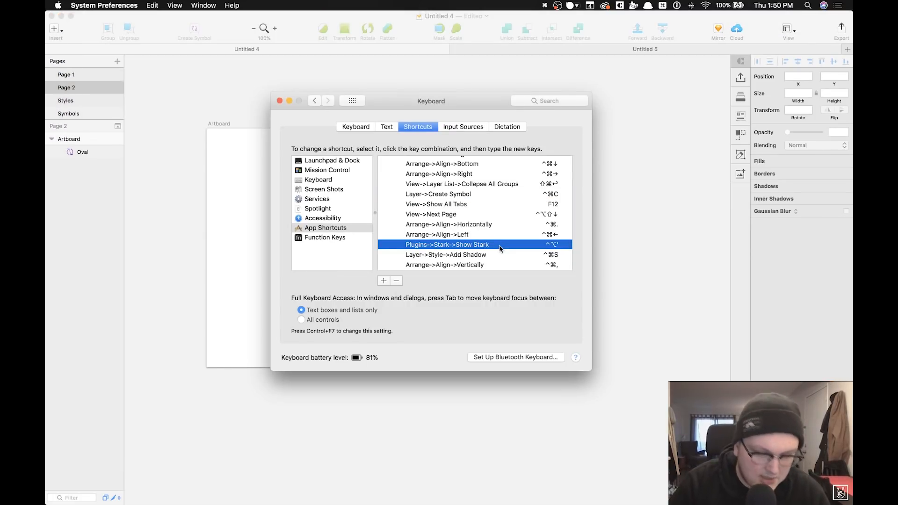
mouse_move(217, 199)
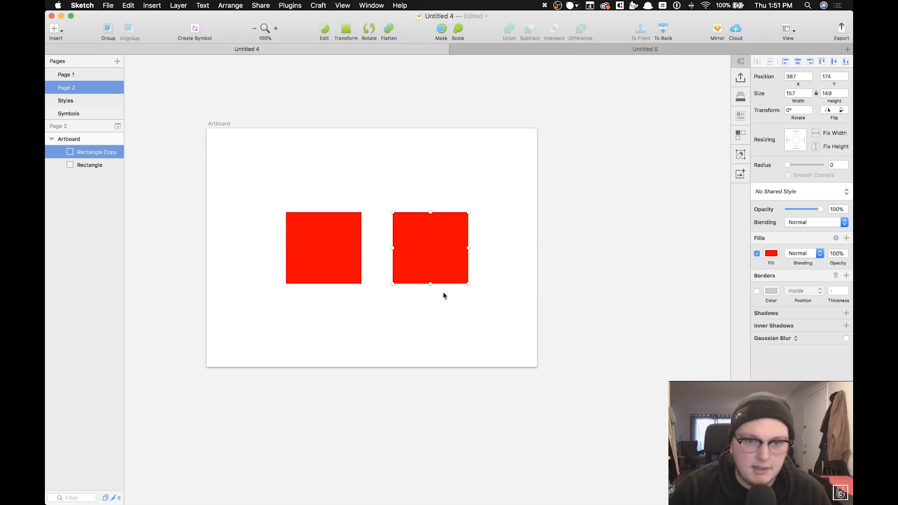
click(771, 253)
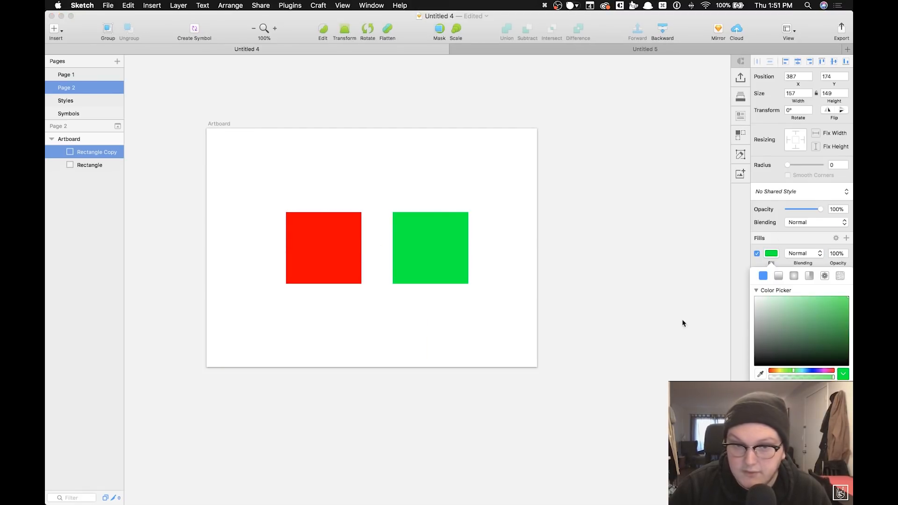
Preview the two squares under Deuteranopia, Deuteranomaly, Tritanopia and Achromatopsia simulations in Stark.
click(363, 453)
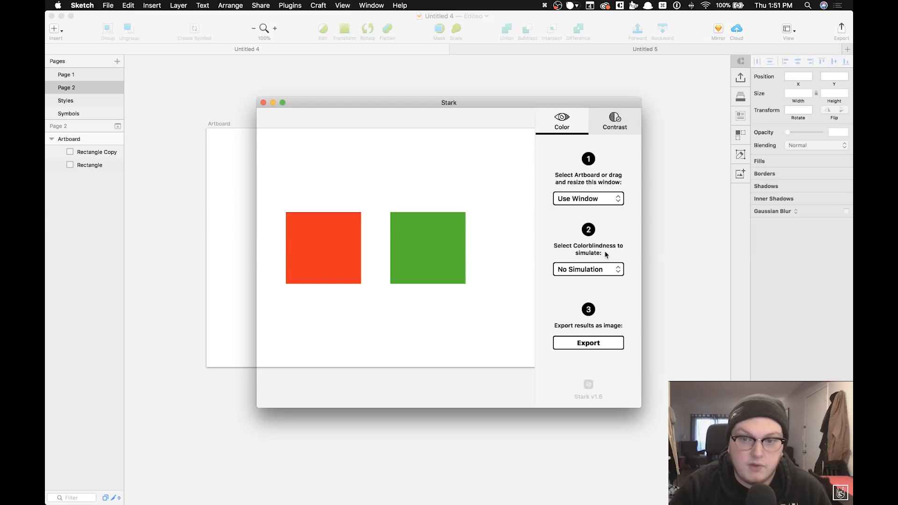
click(587, 269)
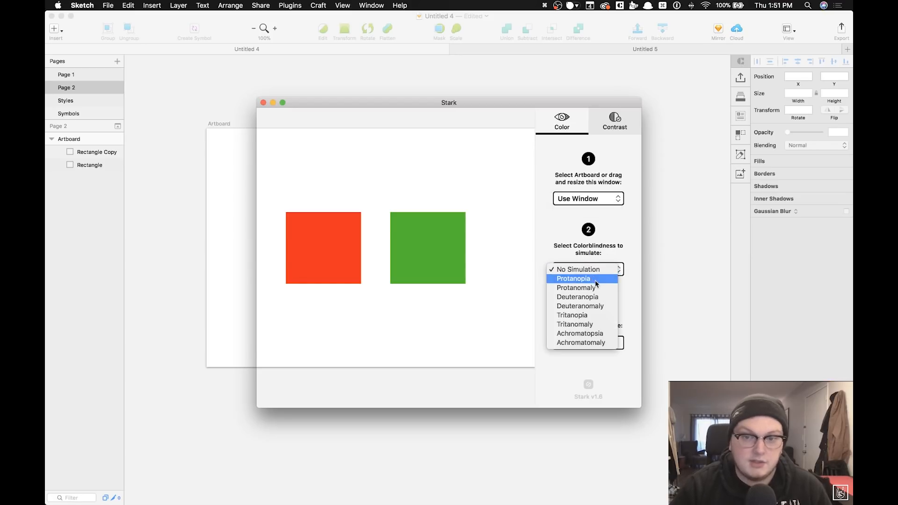
mouse_move(591, 306)
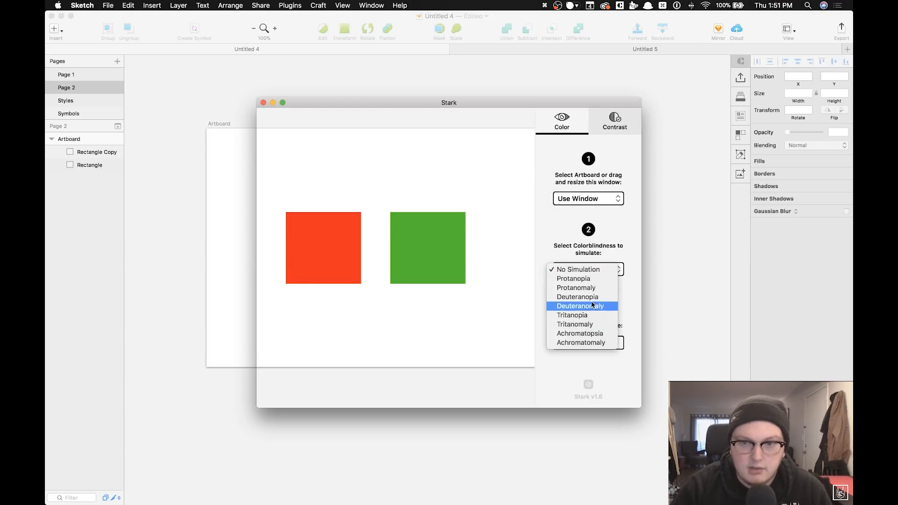
click(579, 306)
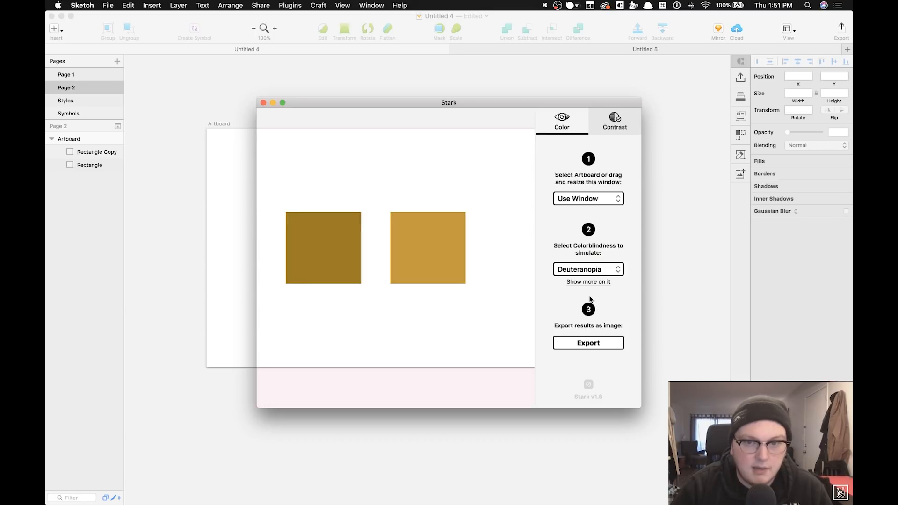
click(587, 270)
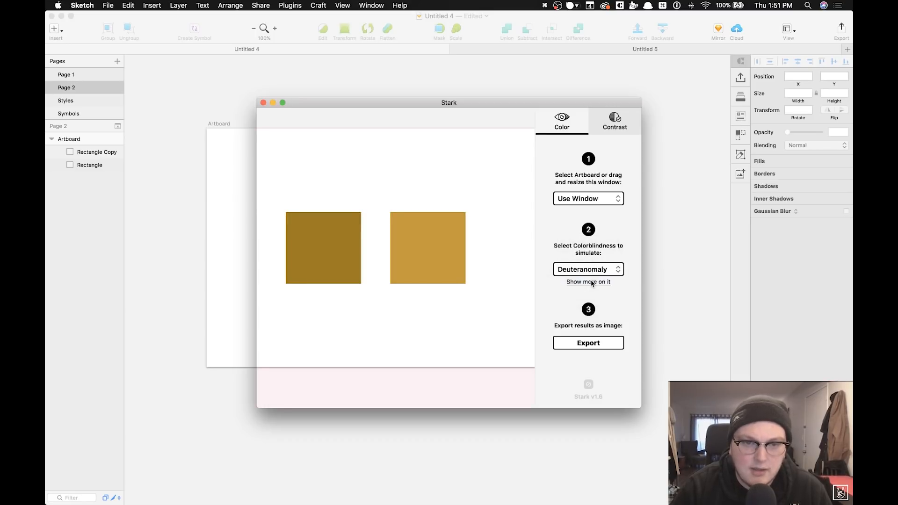
click(588, 270)
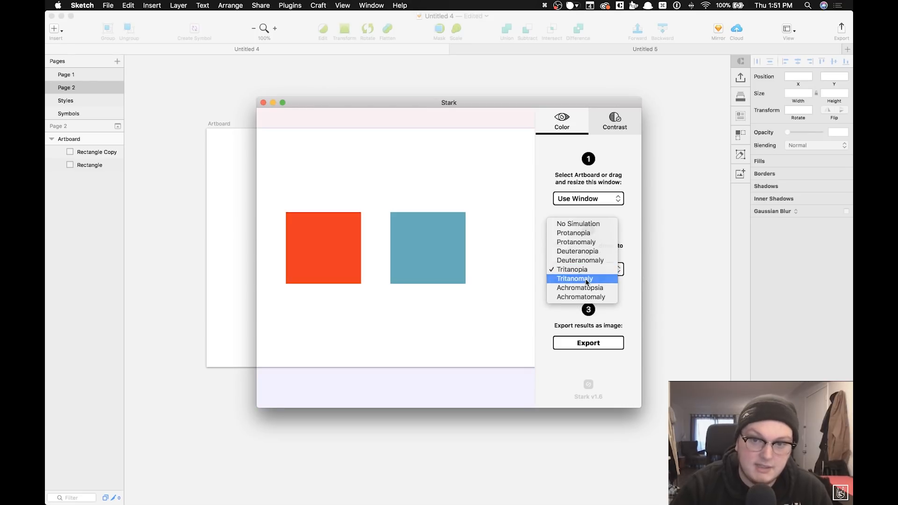
click(580, 288)
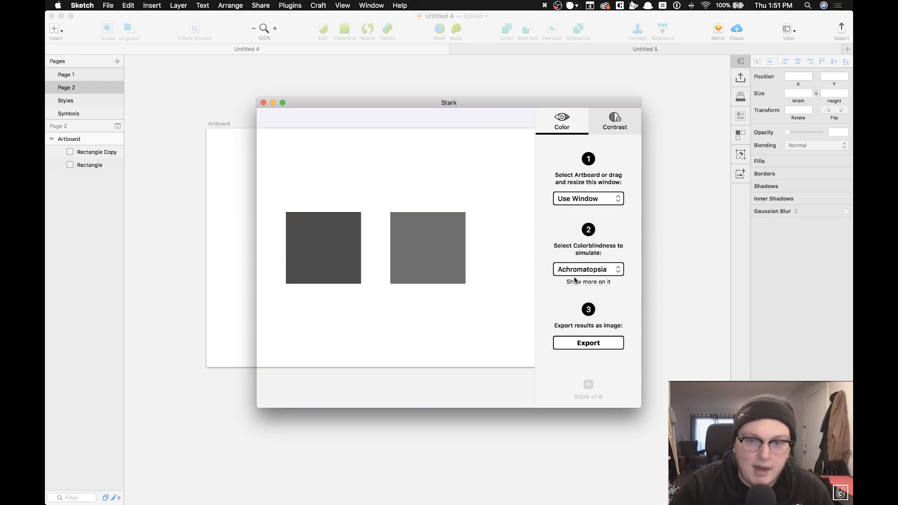
Try Achromatomaly, Protanomaly and Protanopia, then settle on the Deuteranopia simulation.
click(588, 269)
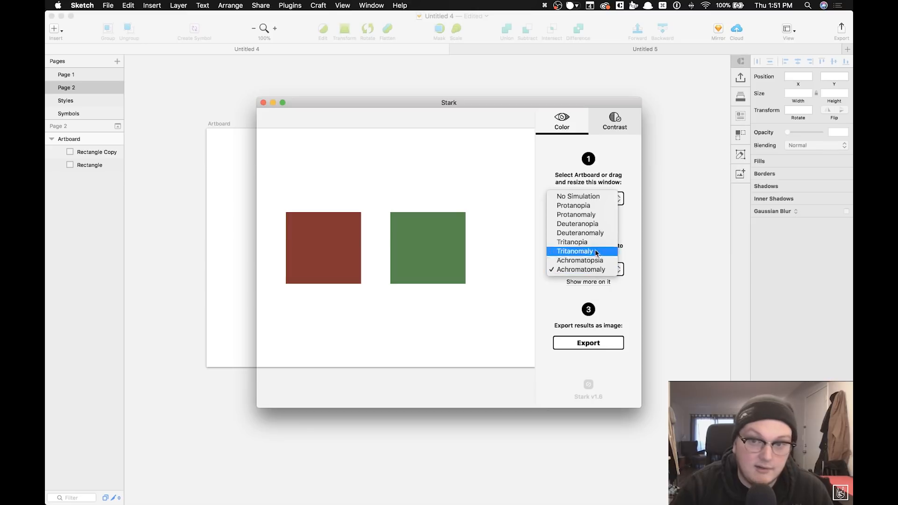
click(576, 215)
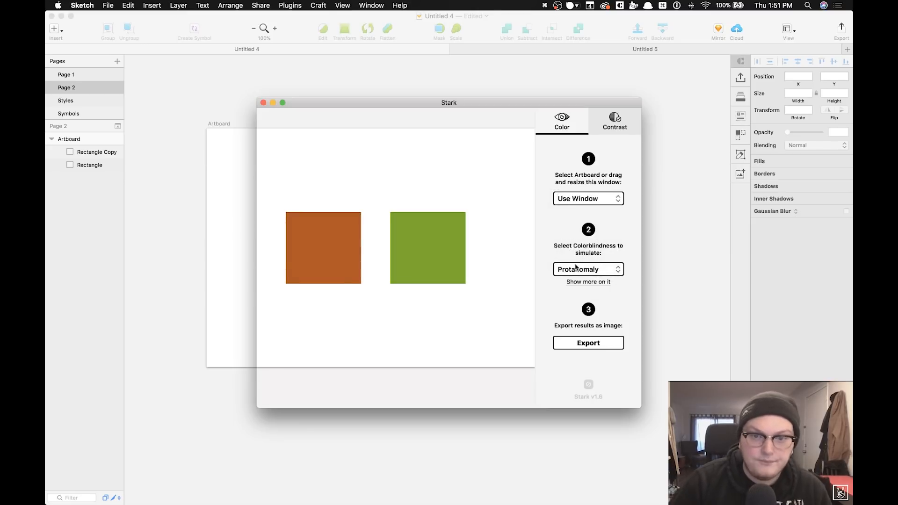
click(588, 269)
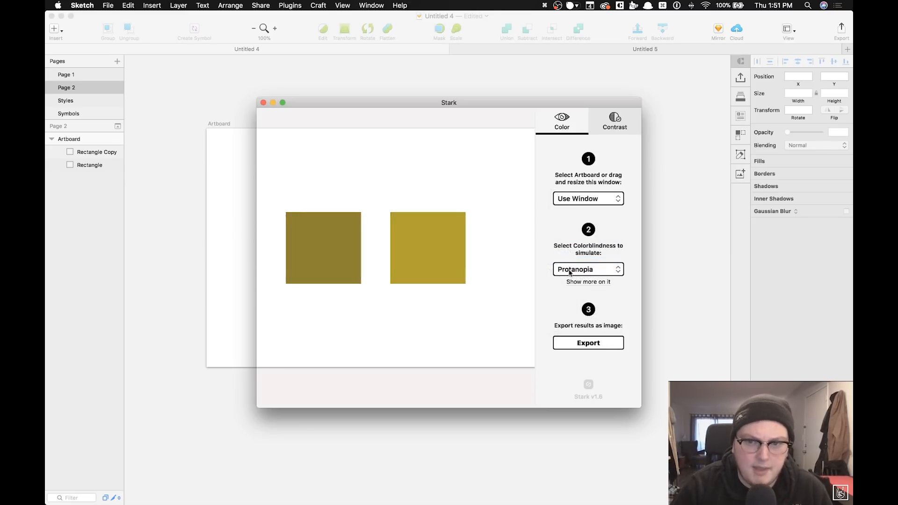
click(588, 270)
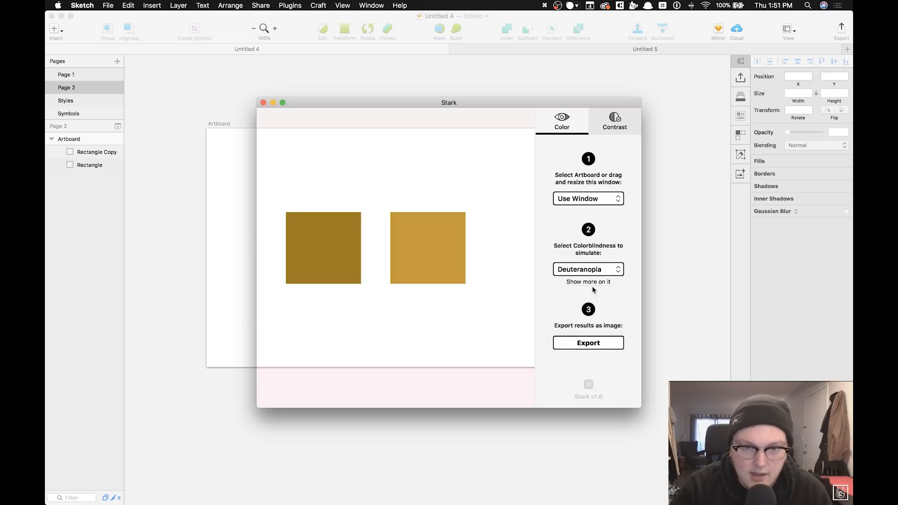
click(588, 269)
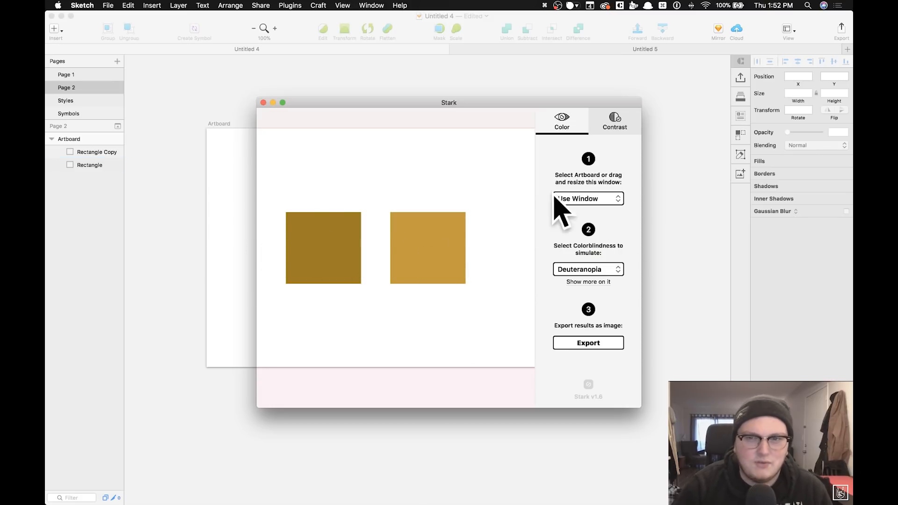
click(615, 122)
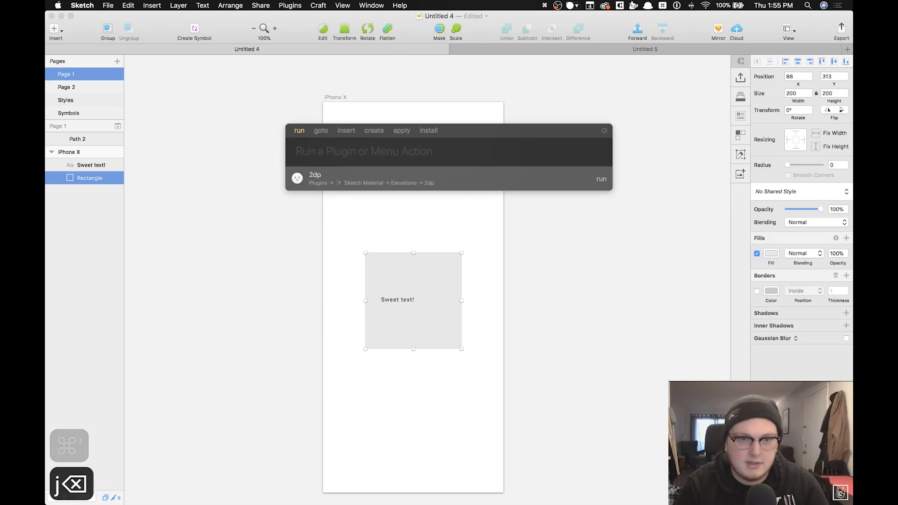
Search Runner for 'material' to find the Sketch Material plugin actions.
text(material)
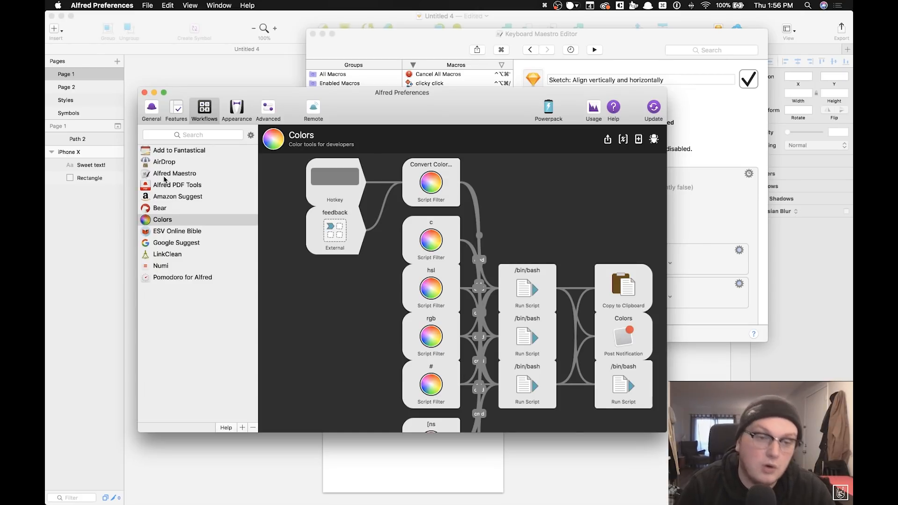
Show the Alfred Maestro workflow, then run 'km sketch' in Alfred to open the Health APP file.
click(174, 173)
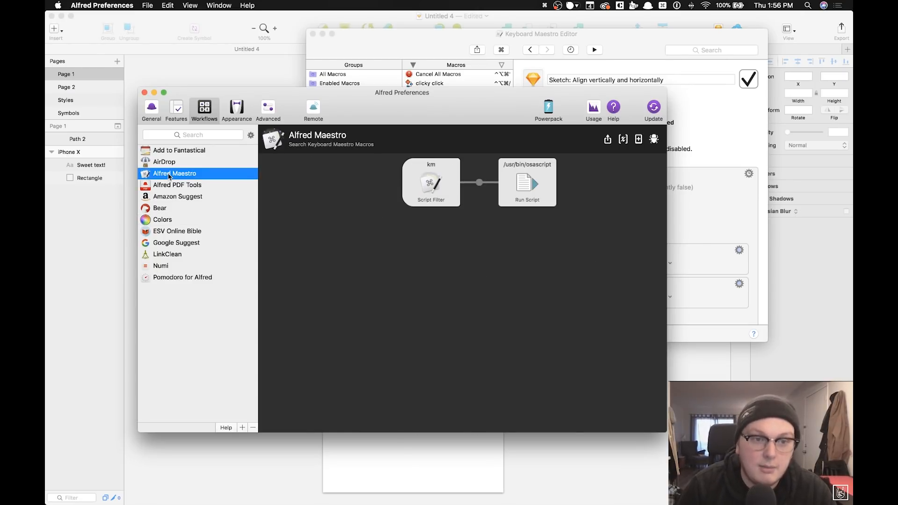
mouse_move(450, 227)
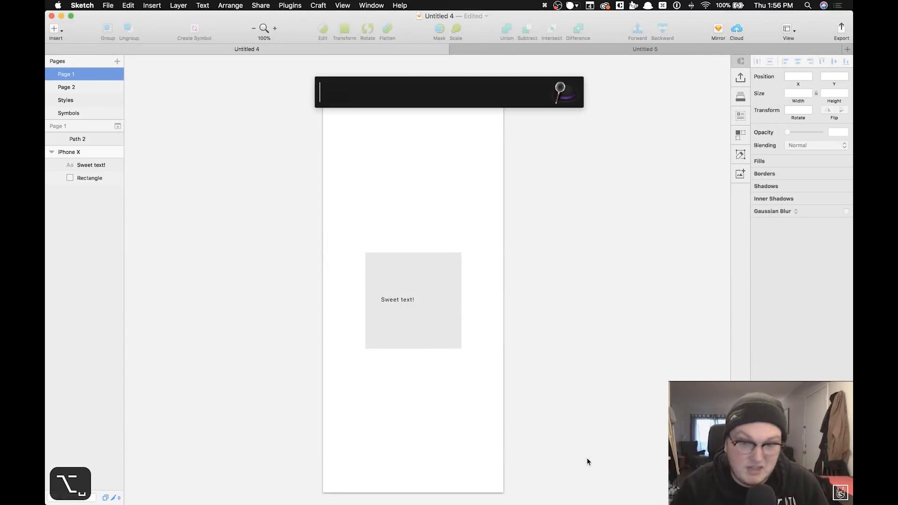
text(km sket)
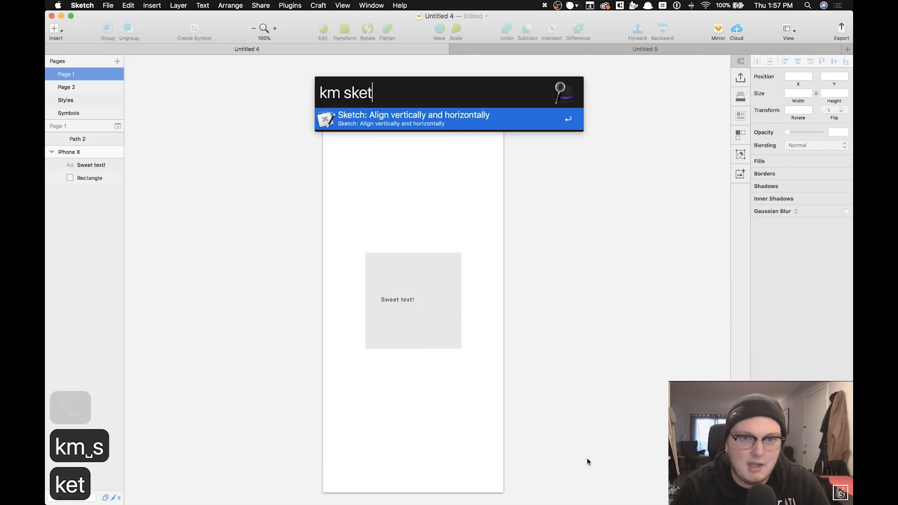
text(ch)
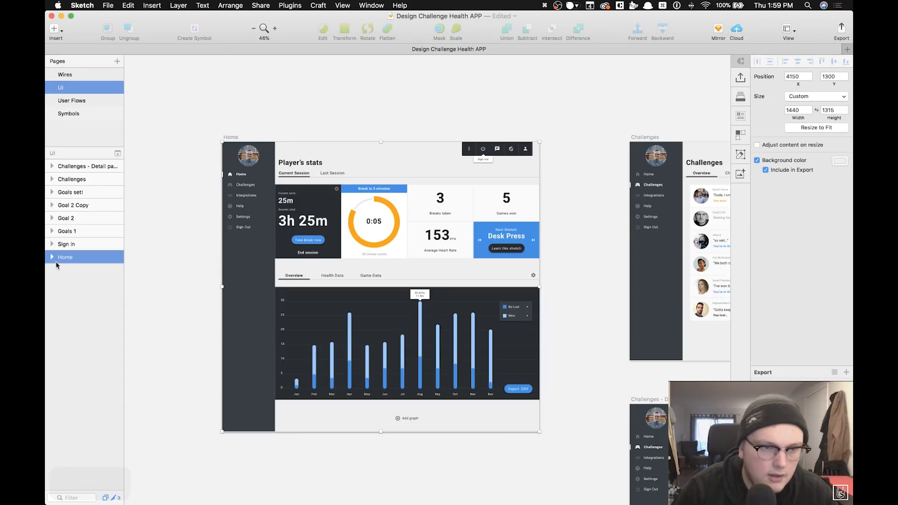
Expand the Home artboard's layers, then collapse all groups and zoom to the bar chart.
click(51, 256)
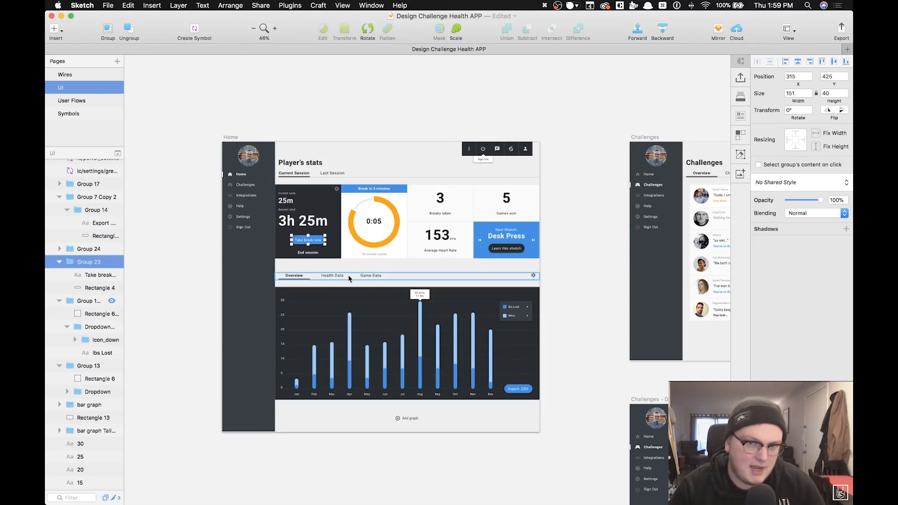
mouse_move(465, 412)
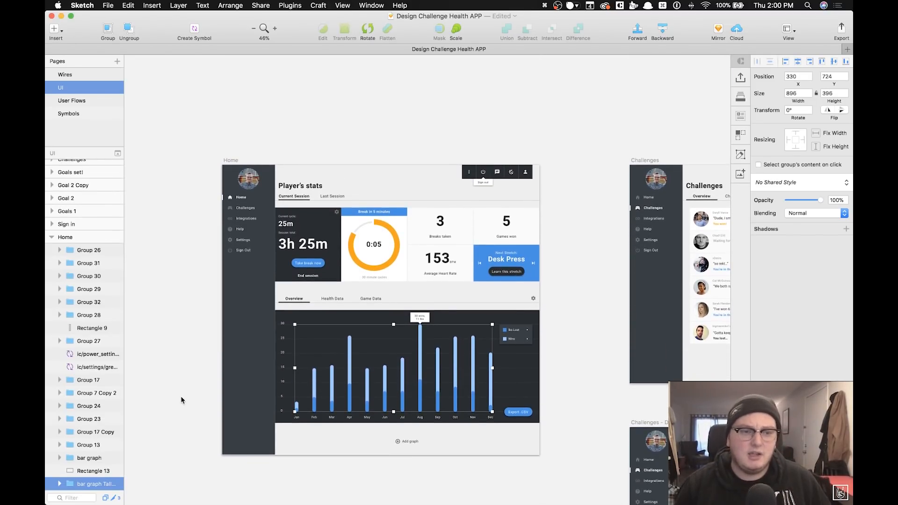
key(cmd+=)
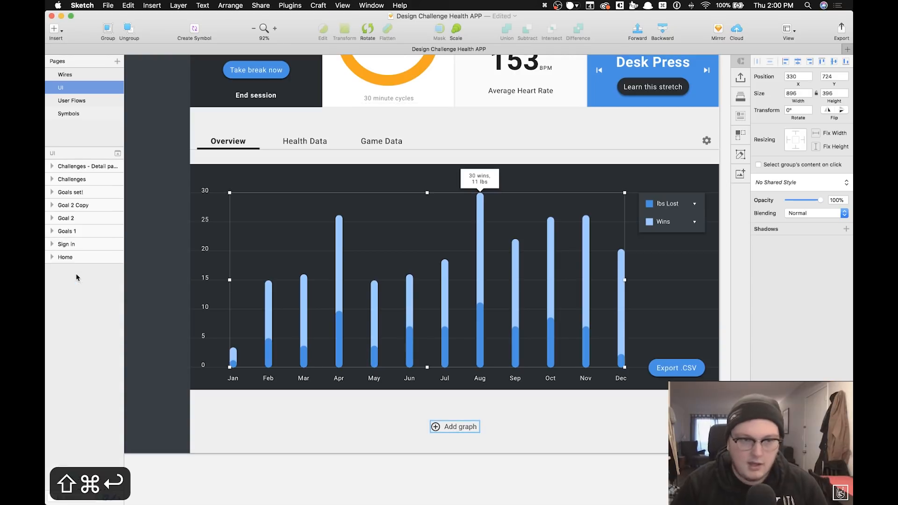
click(84, 167)
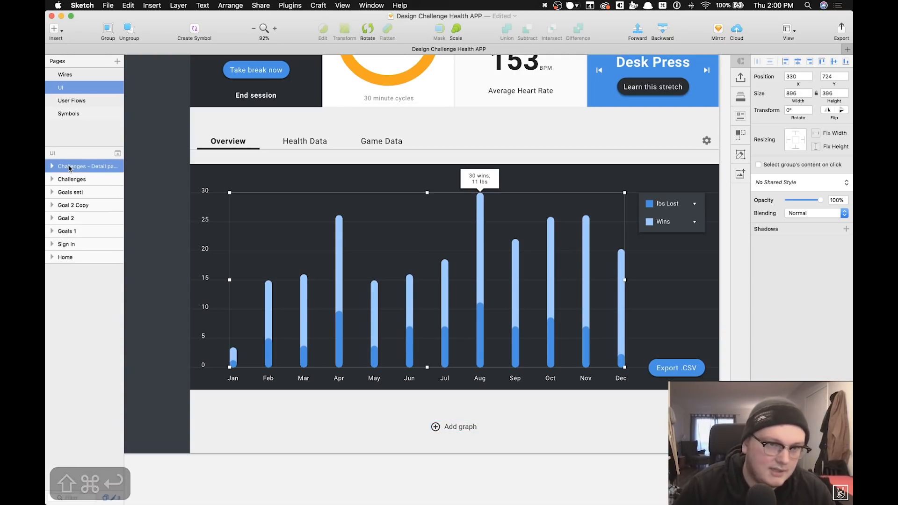
click(404, 479)
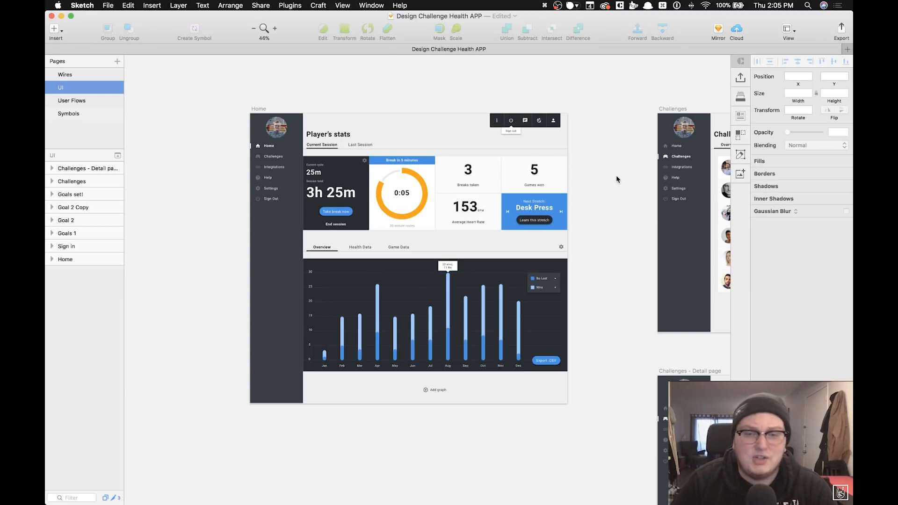
mouse_move(606, 172)
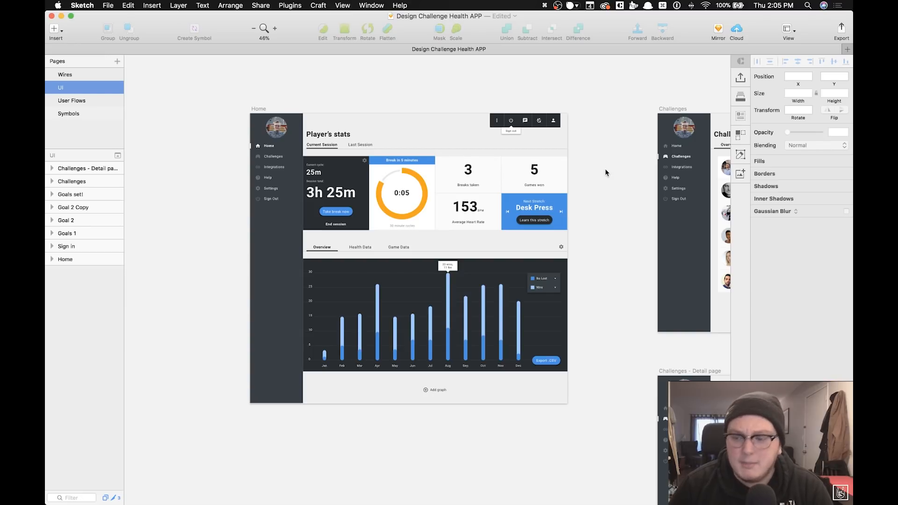
mouse_move(207, 140)
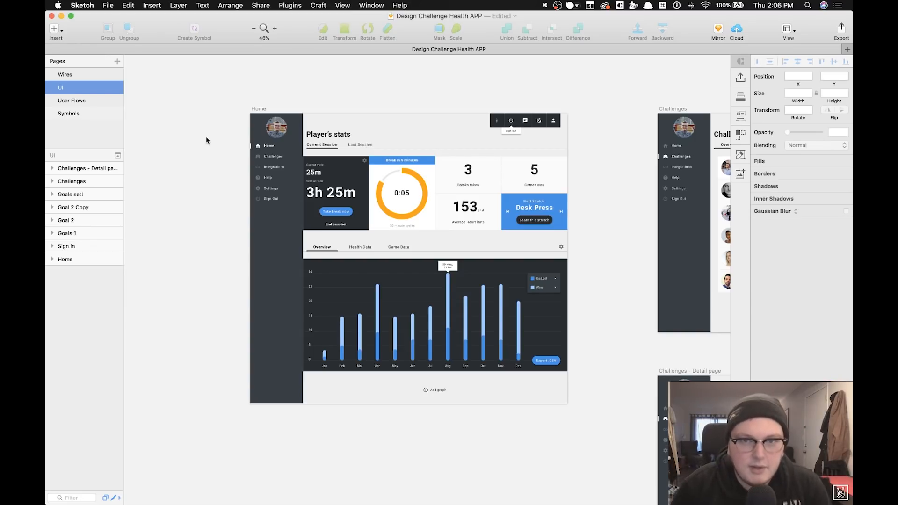